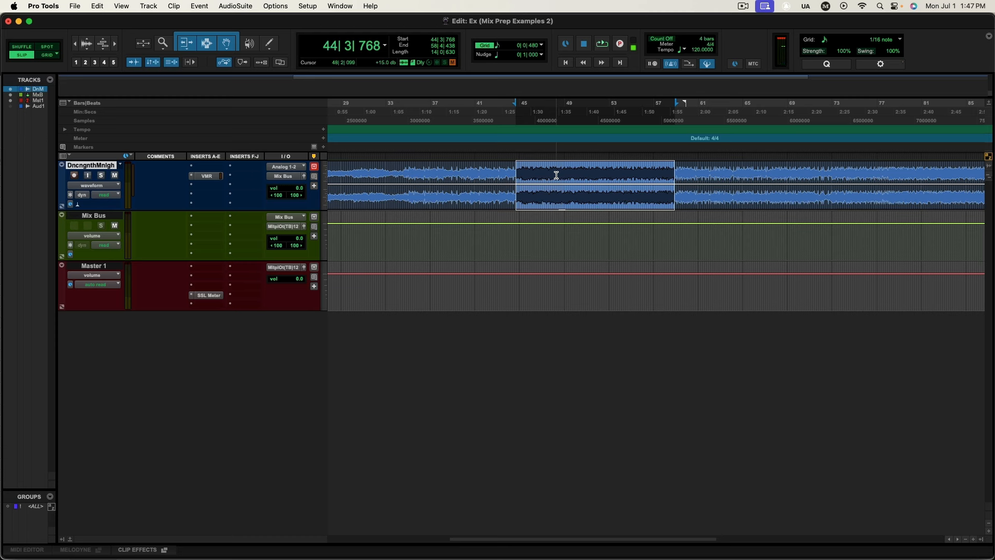
# Bring up the Mix Bus Virtual Mix Rack window with its two FG-A EQ modules
pyautogui.click(600, 43)
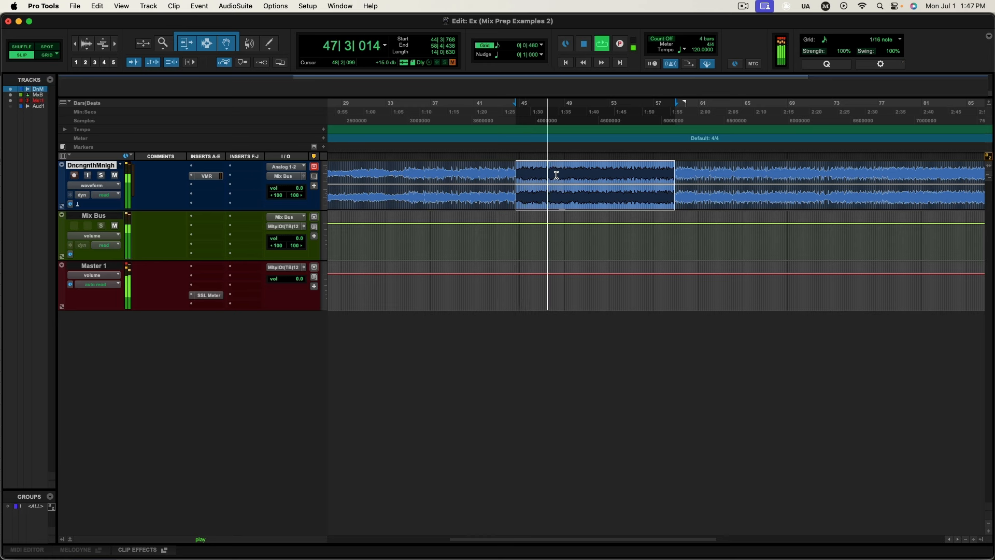
pyautogui.click(547, 174)
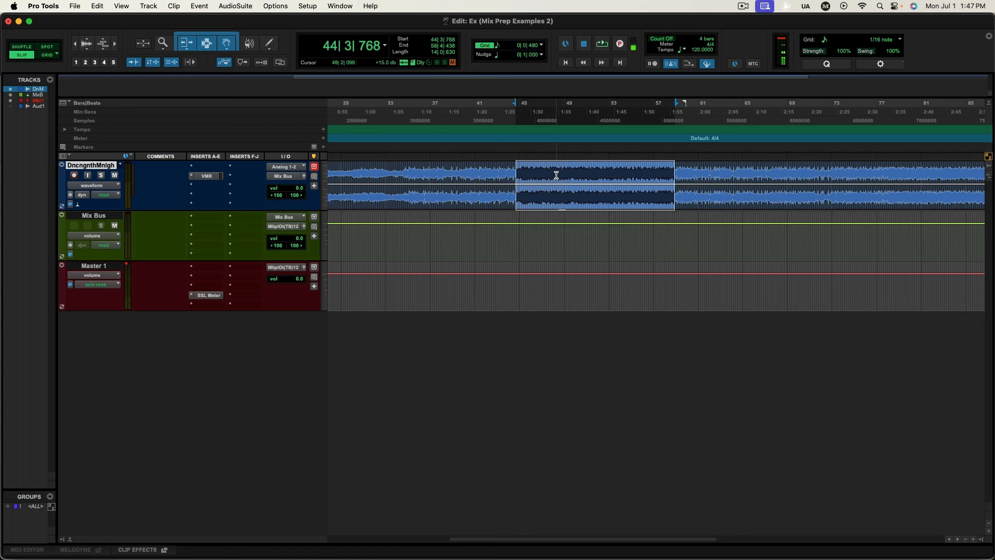
pyautogui.click(206, 176)
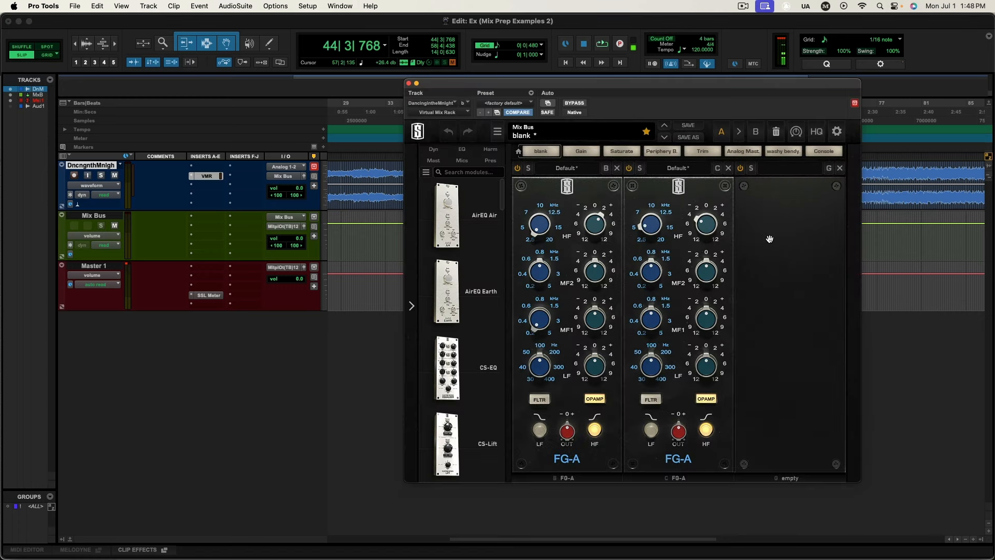
pyautogui.moveTo(662, 236)
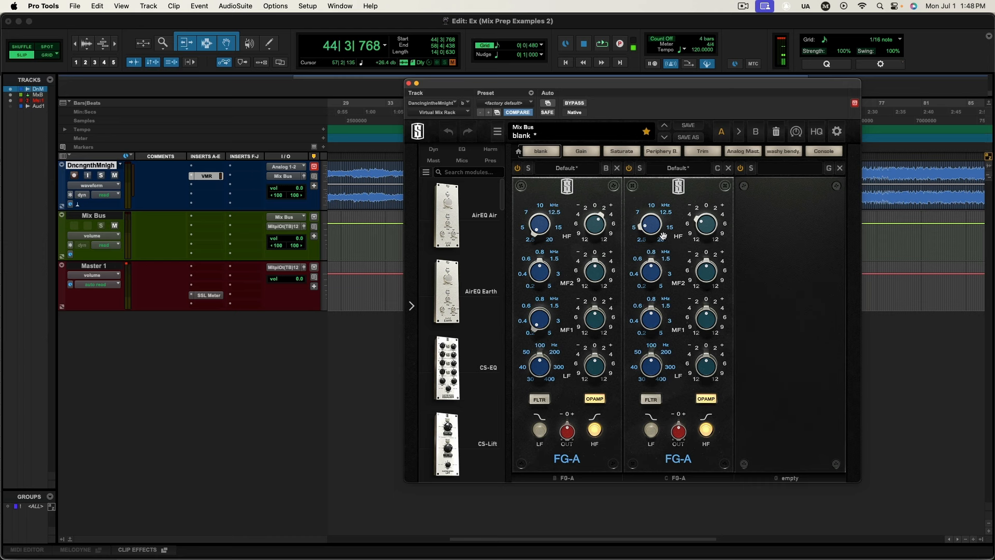
pyautogui.moveTo(600, 236)
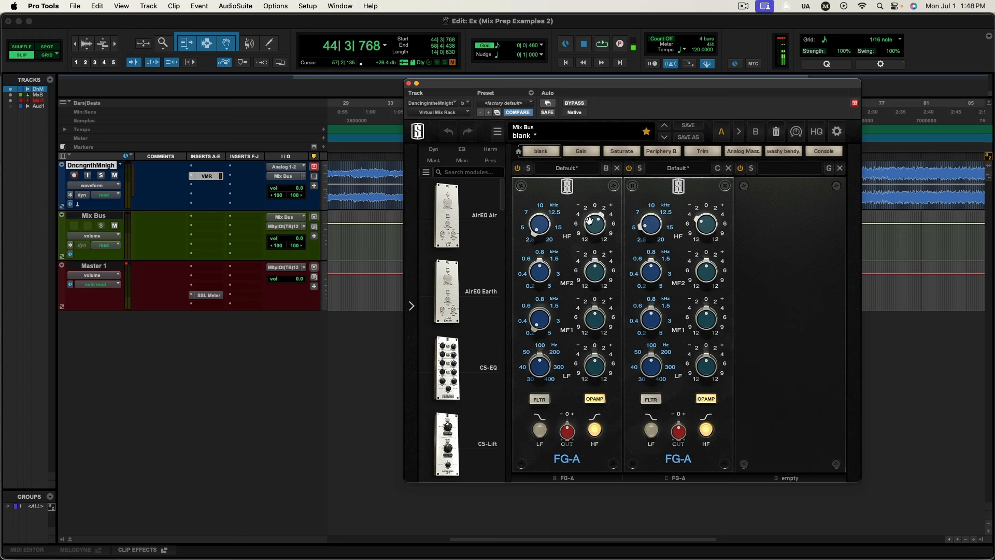
pyautogui.moveTo(569, 224)
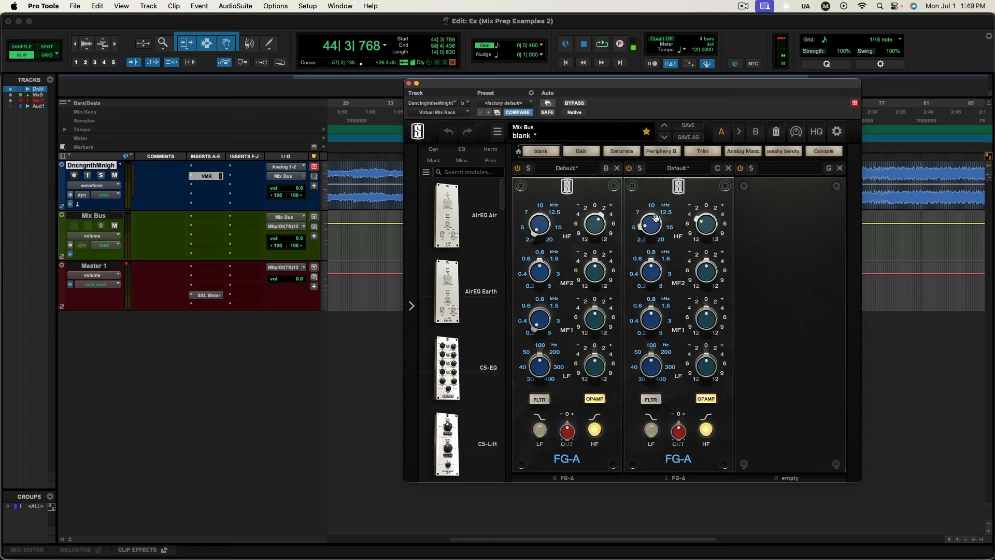
pyautogui.moveTo(652, 218)
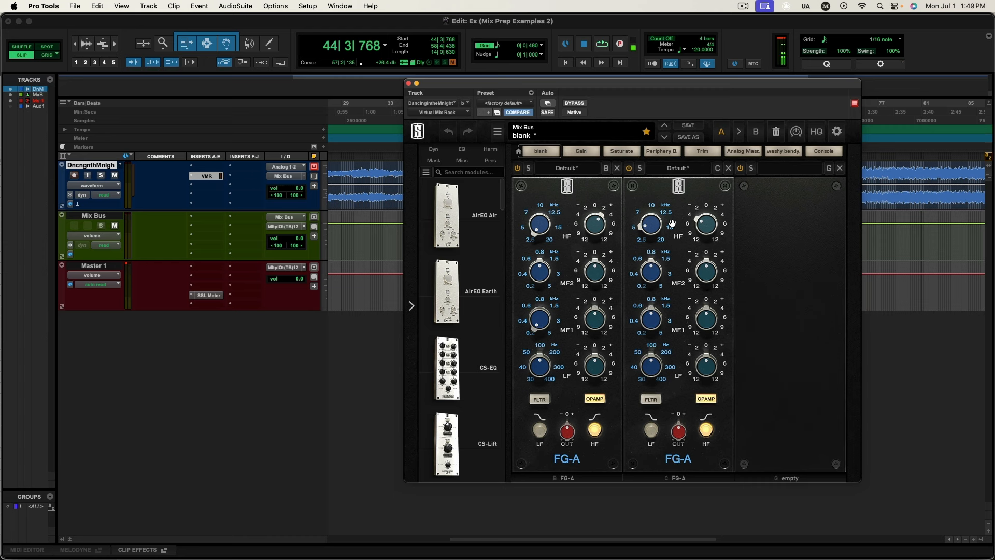
pyautogui.moveTo(663, 240)
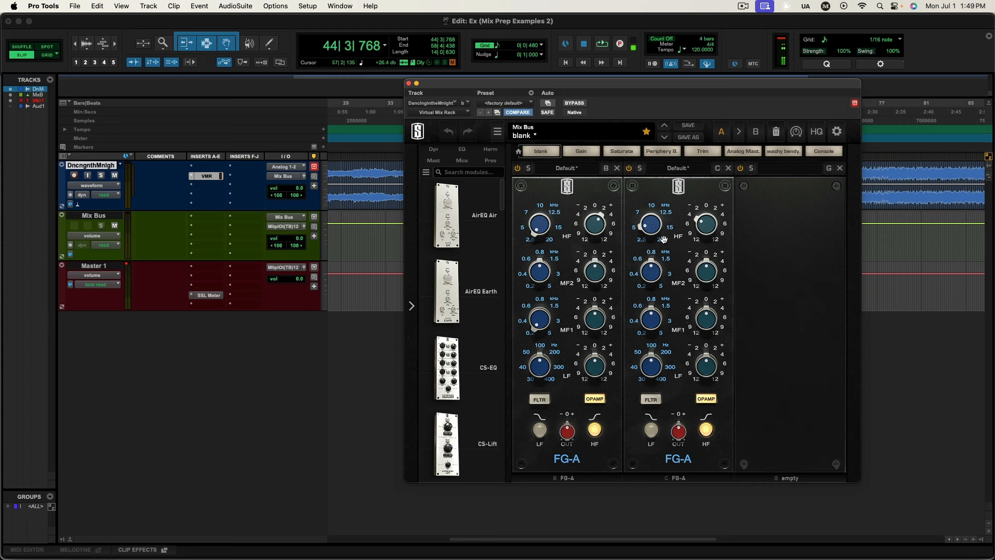
pyautogui.moveTo(561, 222)
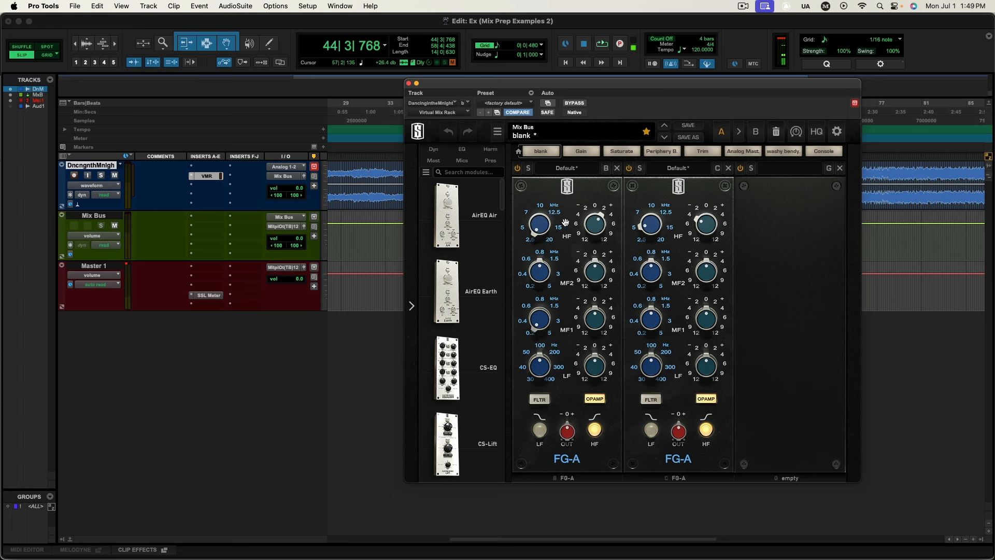
pyautogui.moveTo(593, 225)
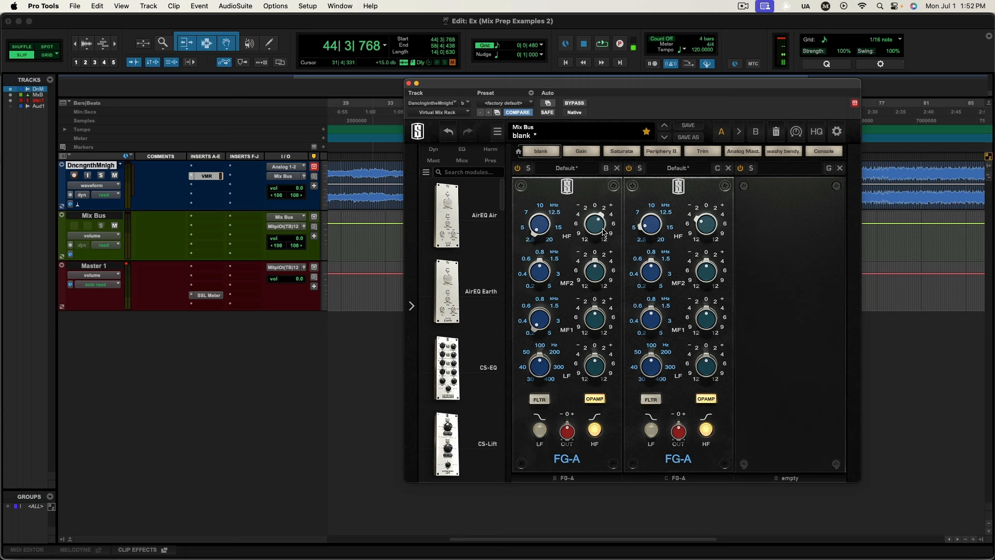
# Play the song section through the two FG-A EQ modules for comparison
pyautogui.click(601, 43)
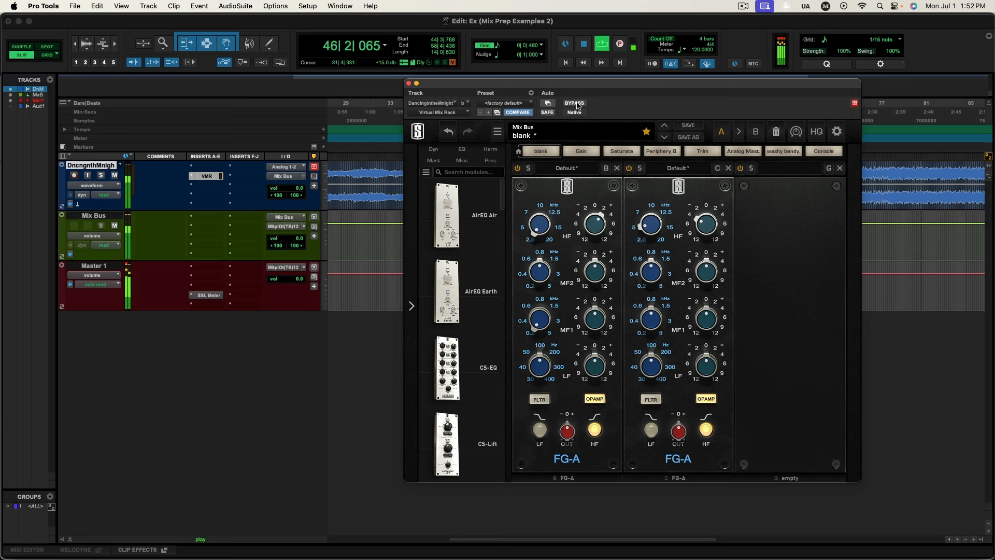
pyautogui.moveTo(573, 104)
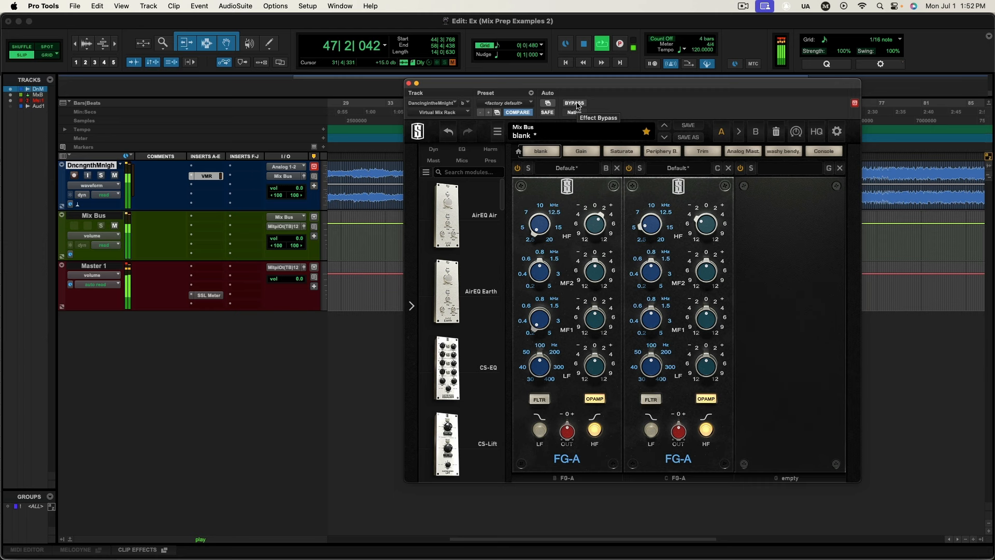